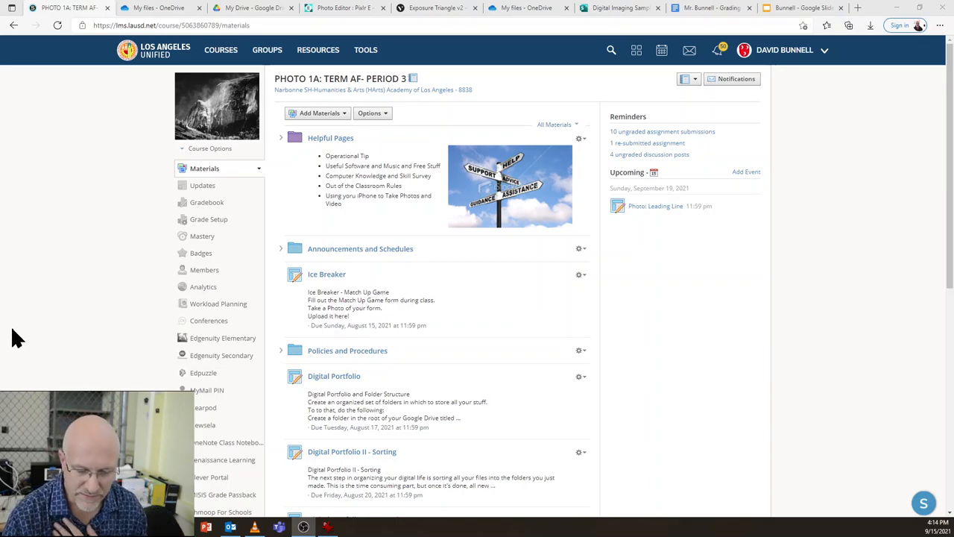
mouse_move(287, 169)
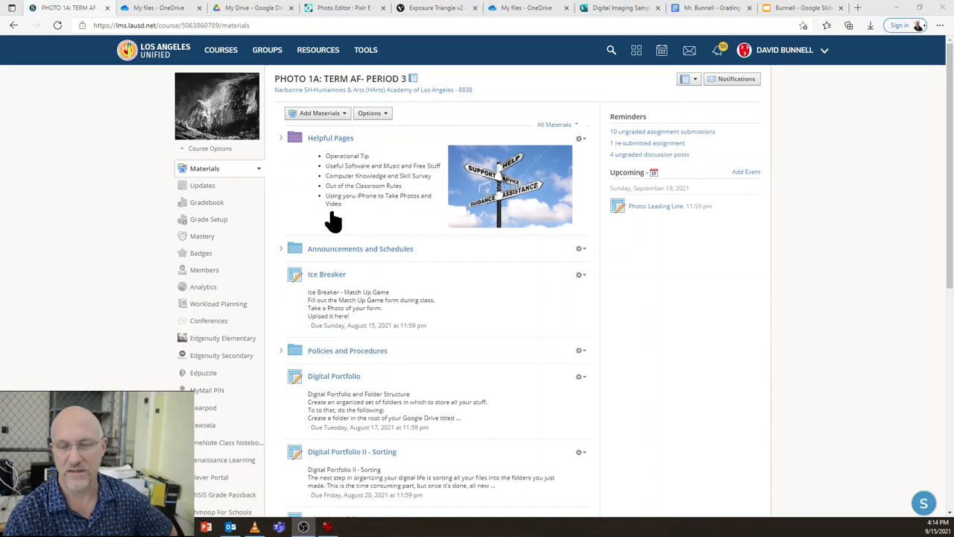
mouse_move(367, 274)
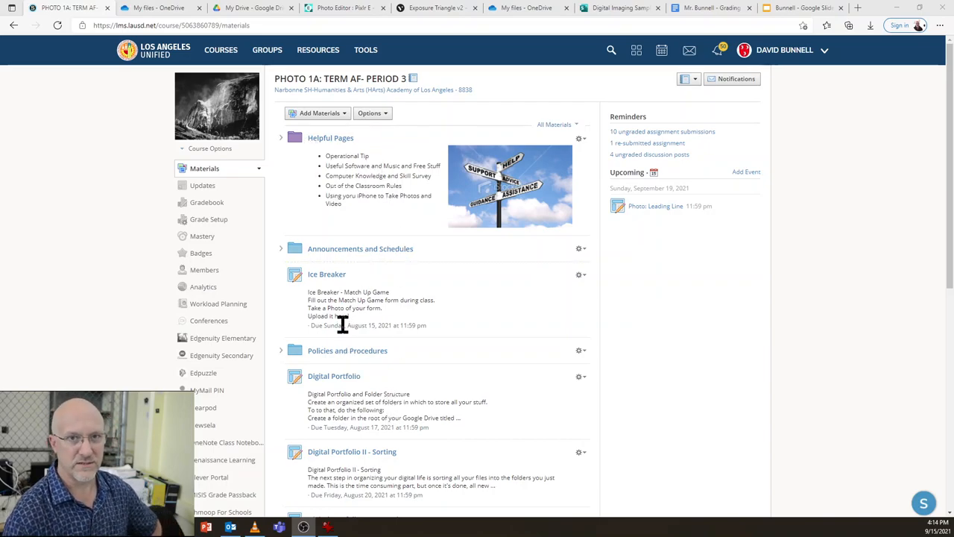
mouse_move(344, 346)
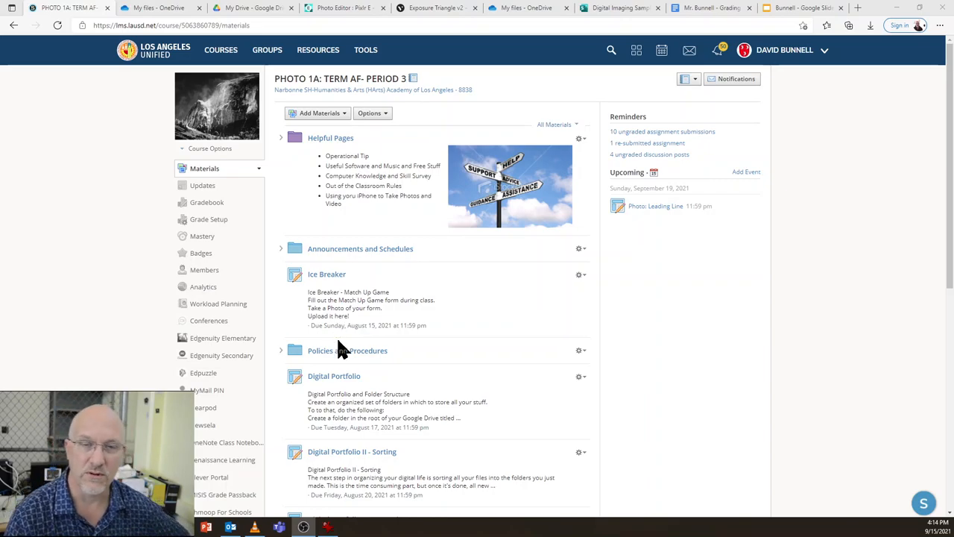
mouse_move(338, 366)
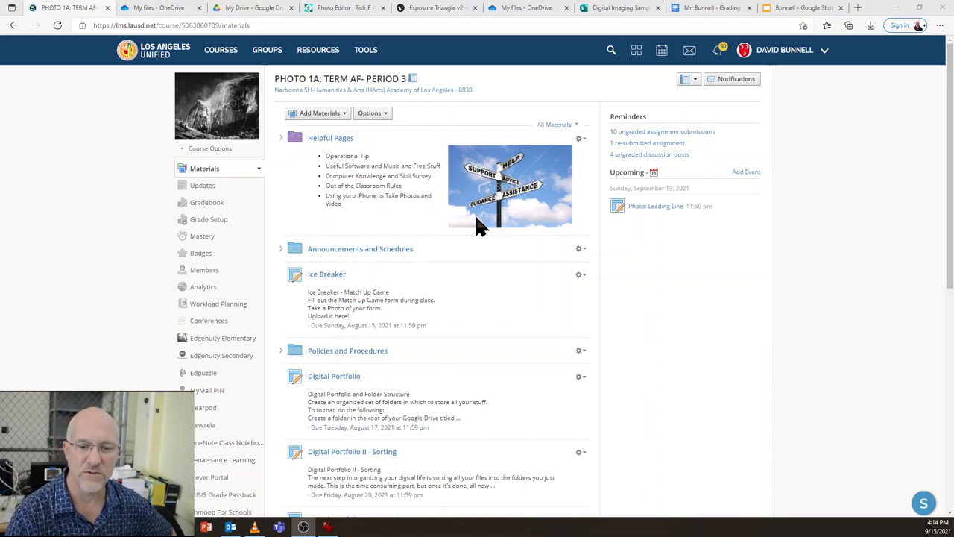
Step: Visit the Pixlr E start page, then the Vectr 'Exposure Triangle v2' diagram
scroll(down, 3)
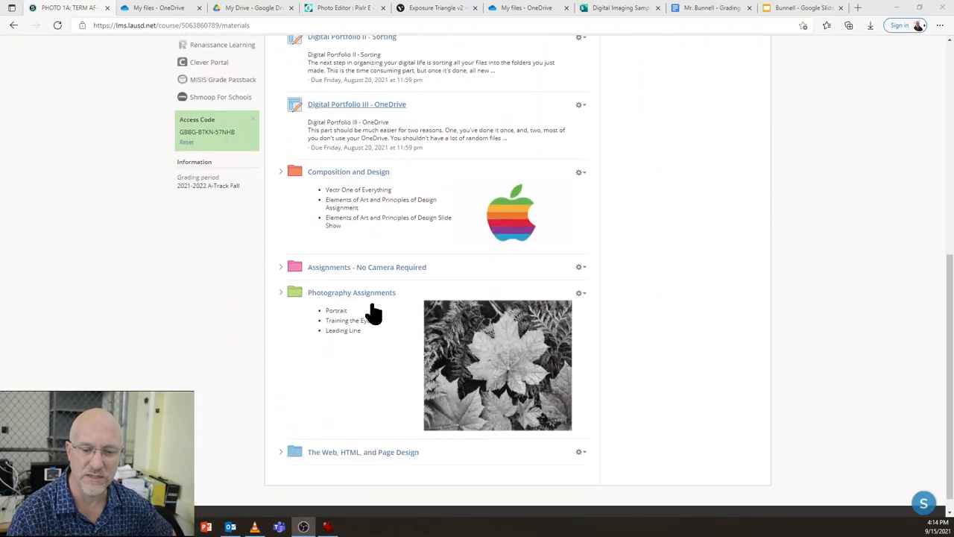
scroll(up, 3)
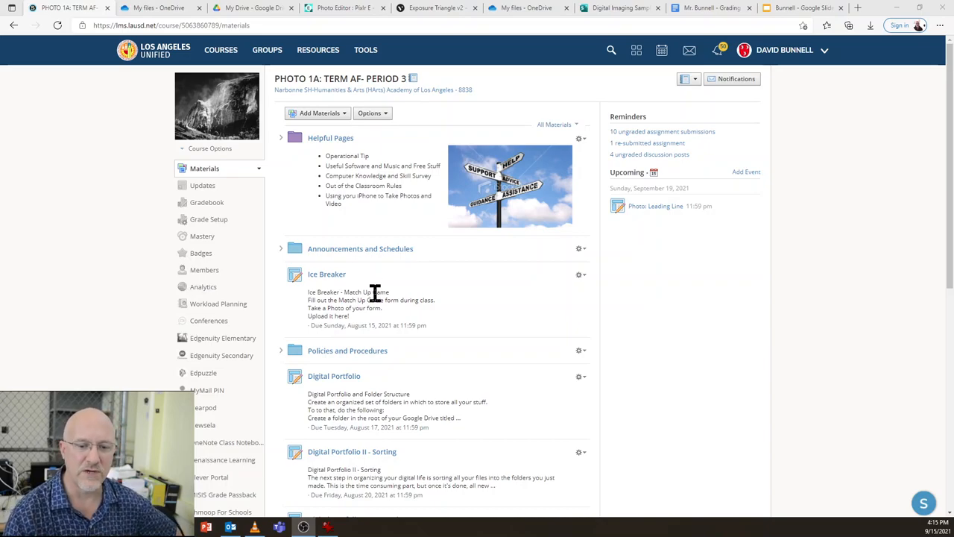
mouse_move(358, 306)
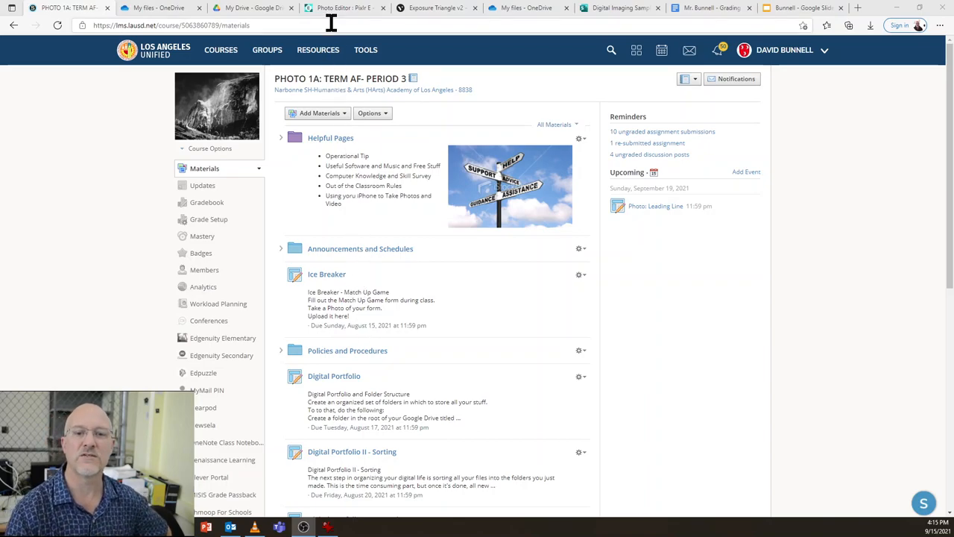
click(344, 8)
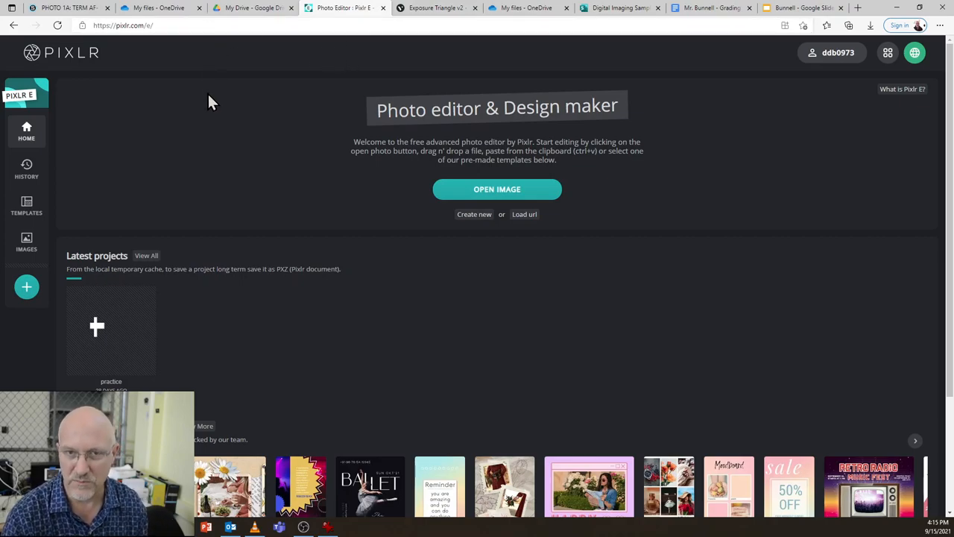
mouse_move(466, 250)
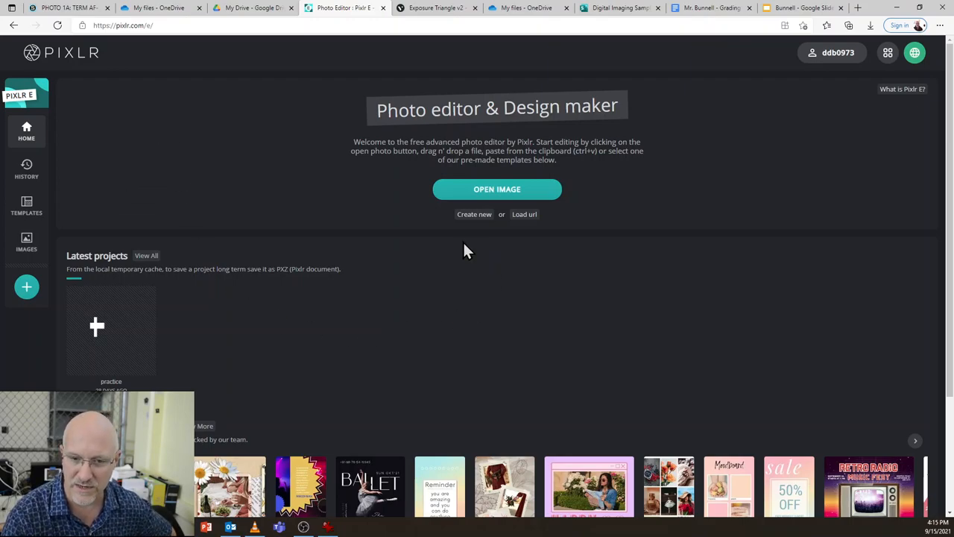
mouse_move(426, 10)
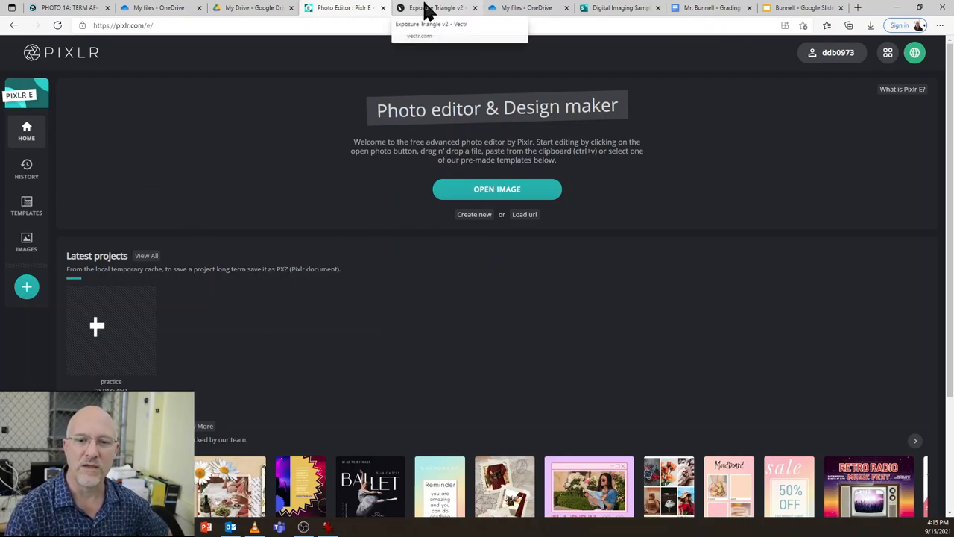
click(432, 8)
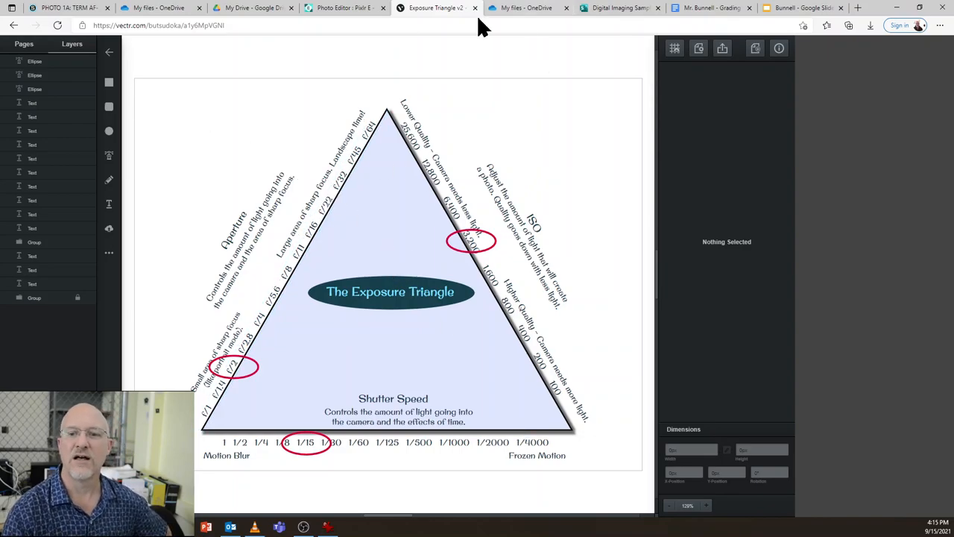
Step: Show the OneDrive My files list, then Google Drive's My Drive suggested files
click(153, 8)
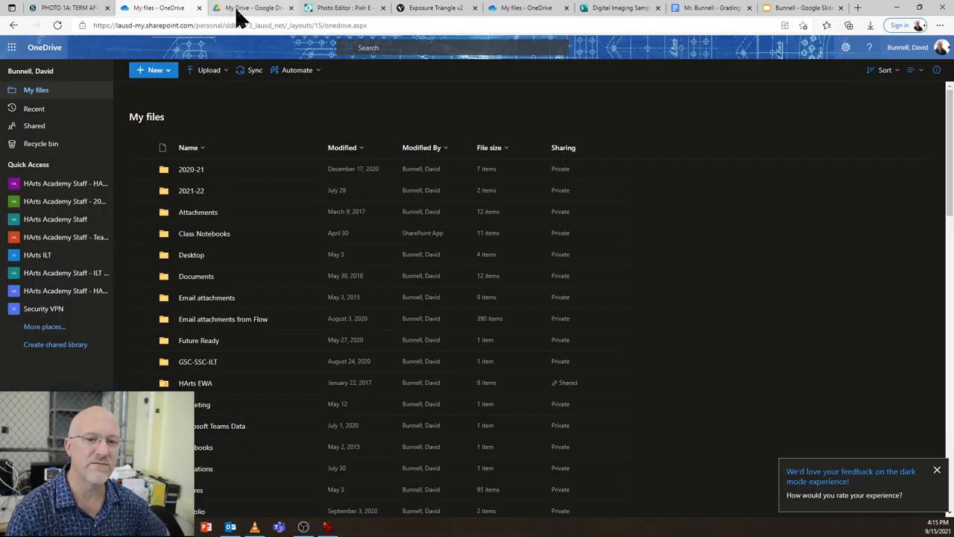
click(253, 7)
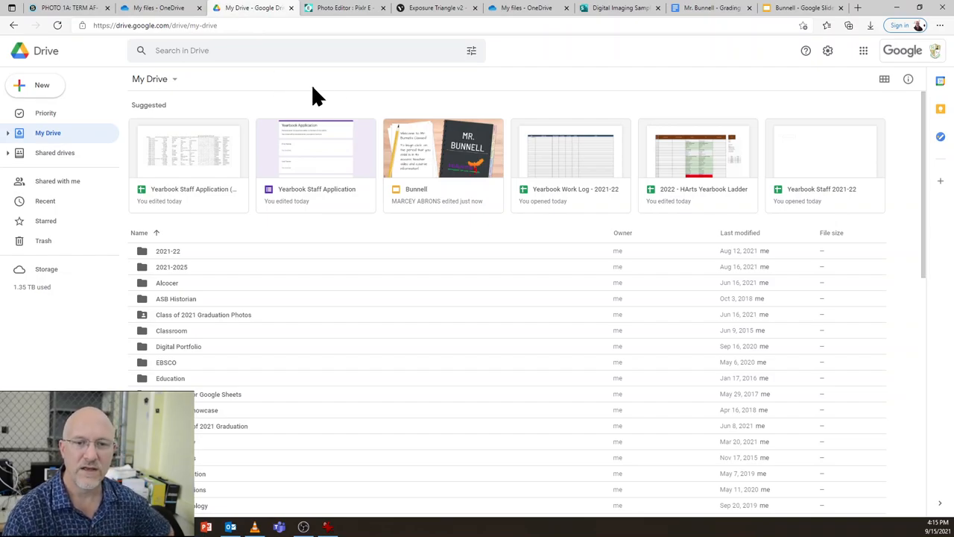
mouse_move(585, 69)
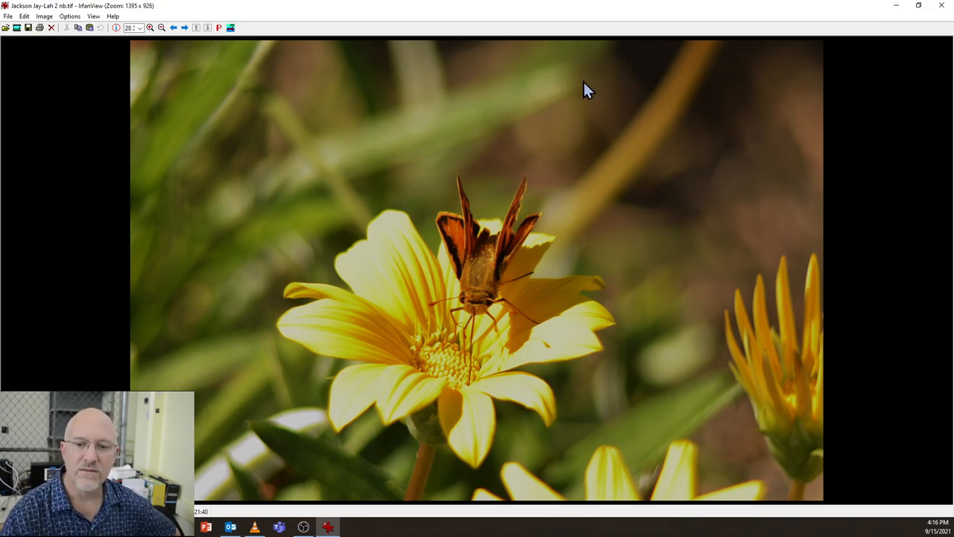
mouse_move(493, 136)
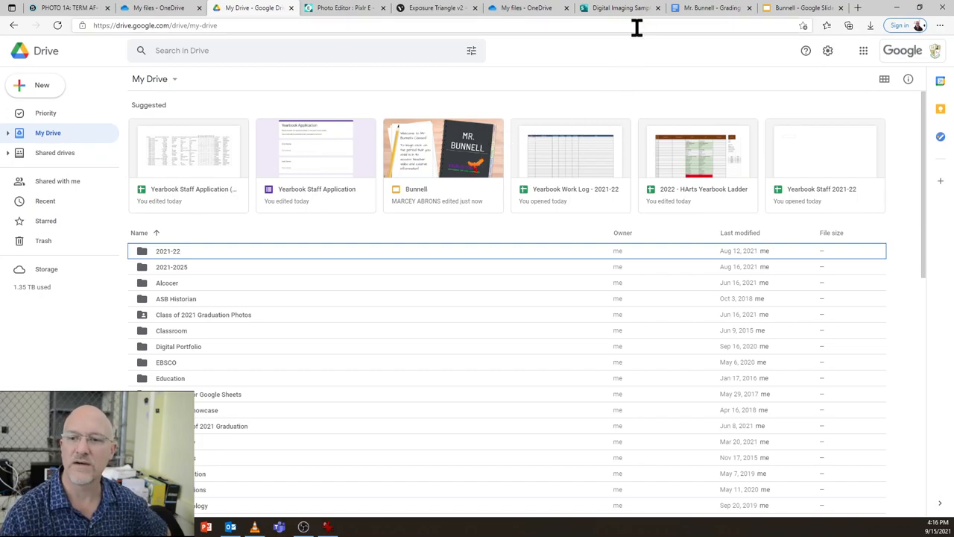
Step: Open the Mr. Bunnell Grading Policy document in Google Docs
click(708, 7)
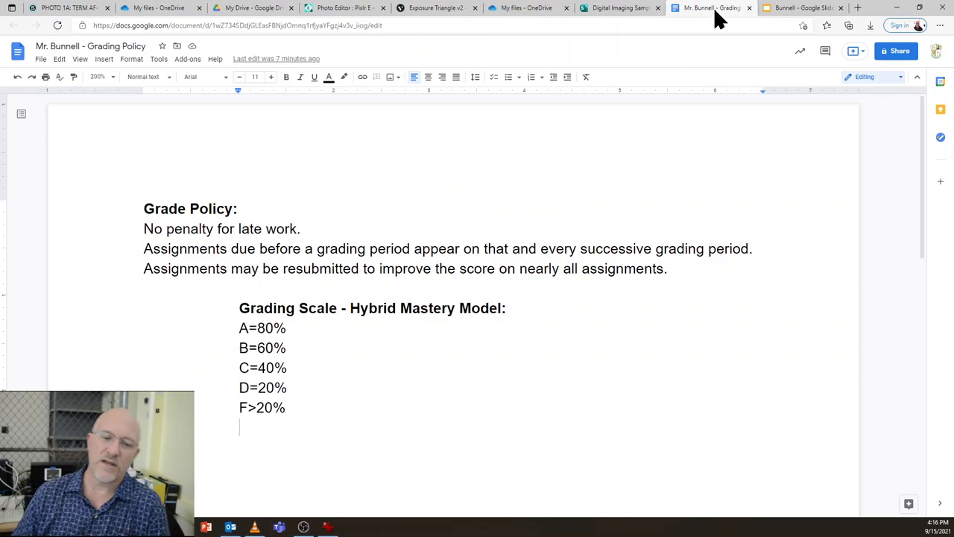